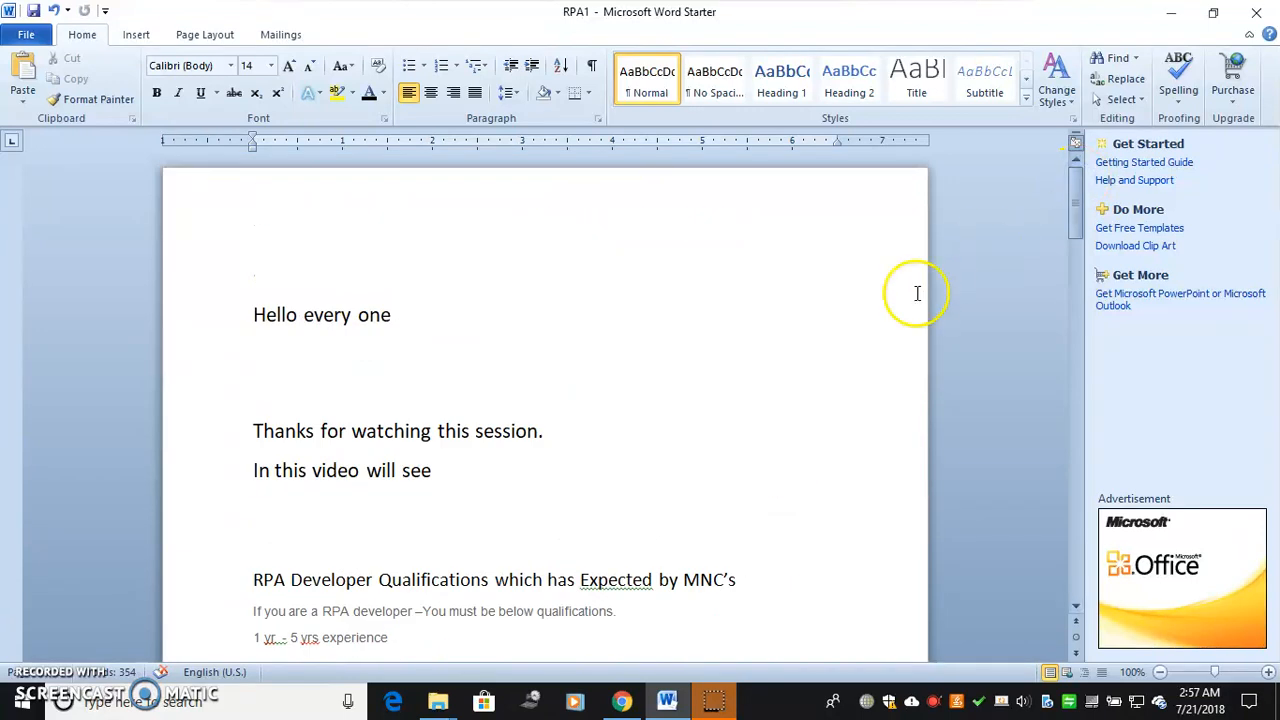
pyautogui.moveTo(792, 434)
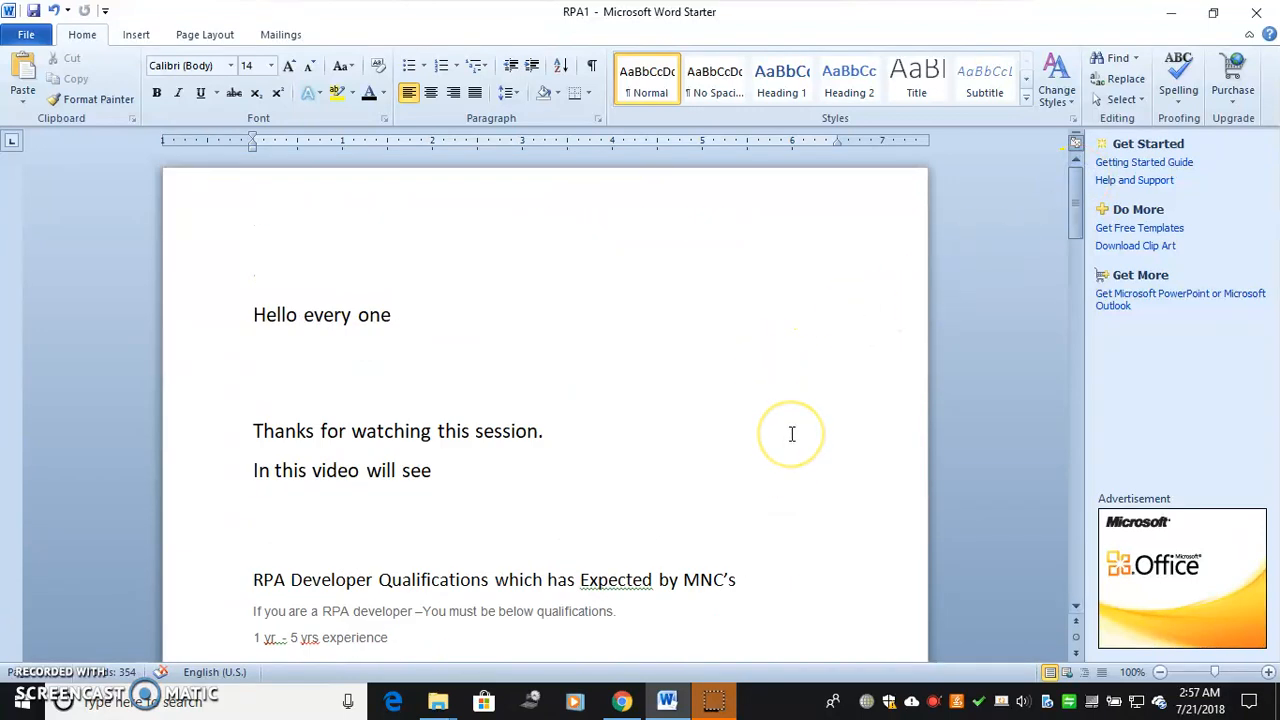
pyautogui.scroll(-3)
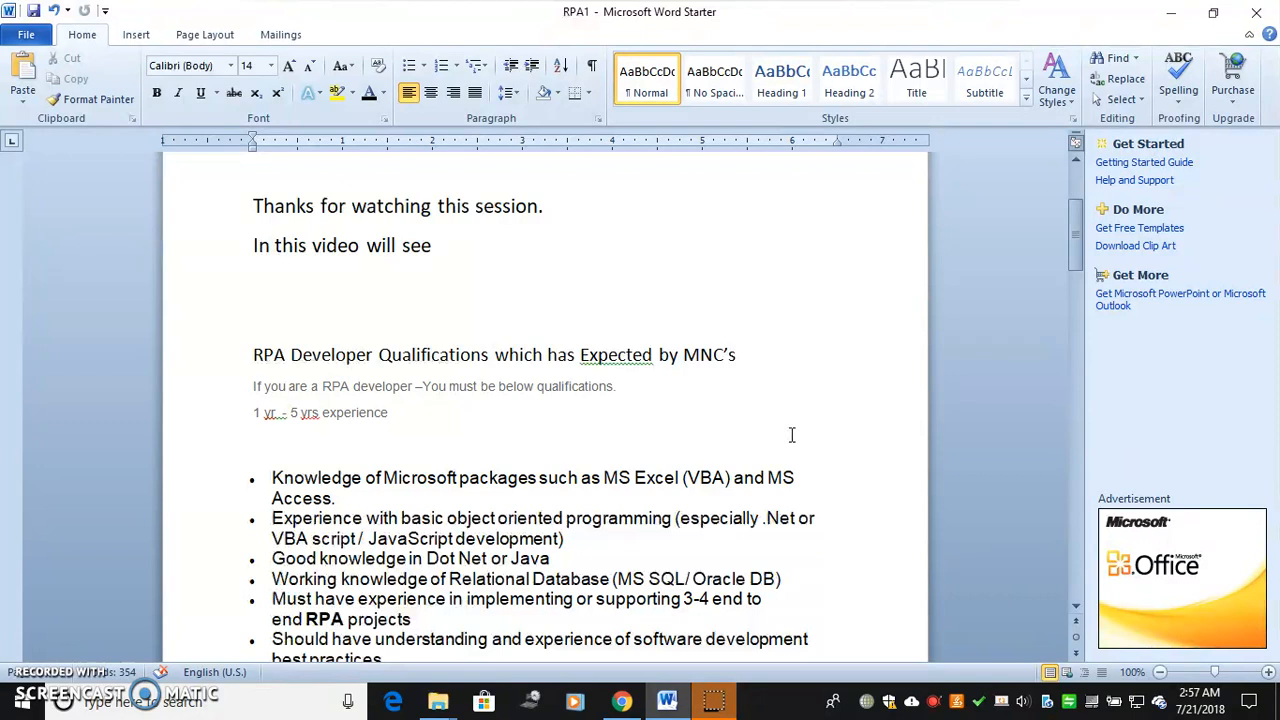
pyautogui.scroll(-3)
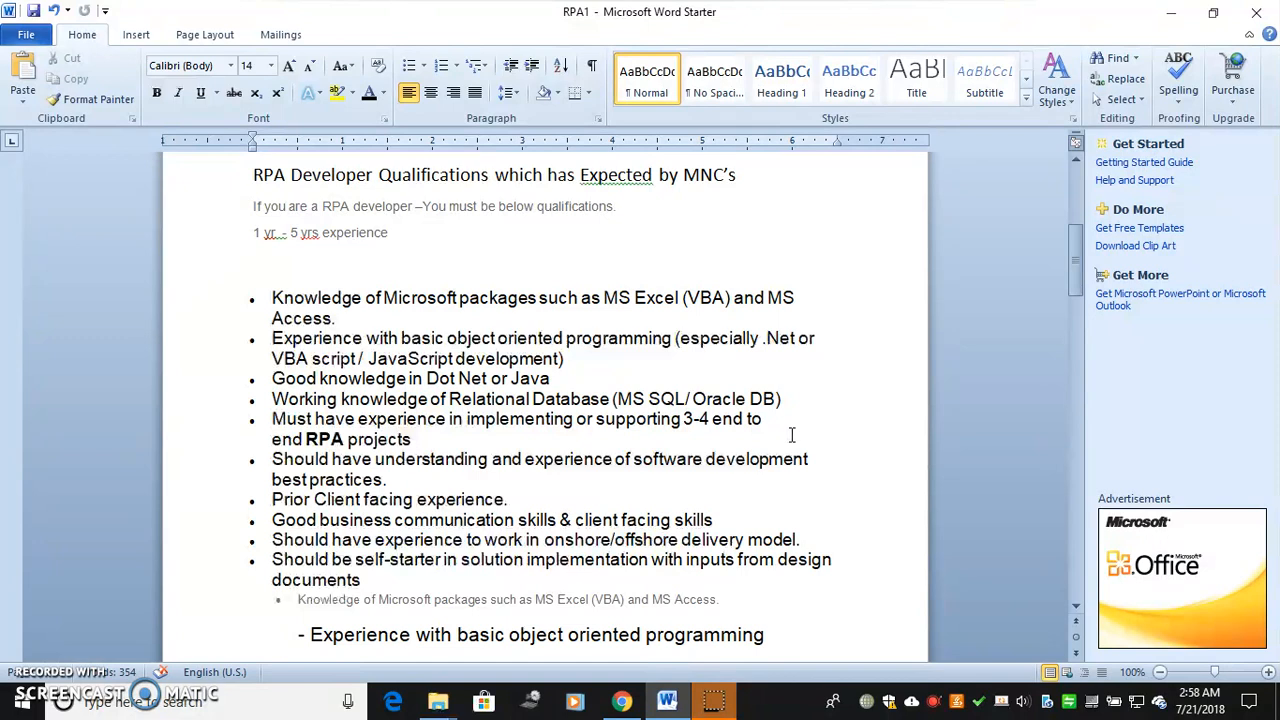
pyautogui.scroll(-3)
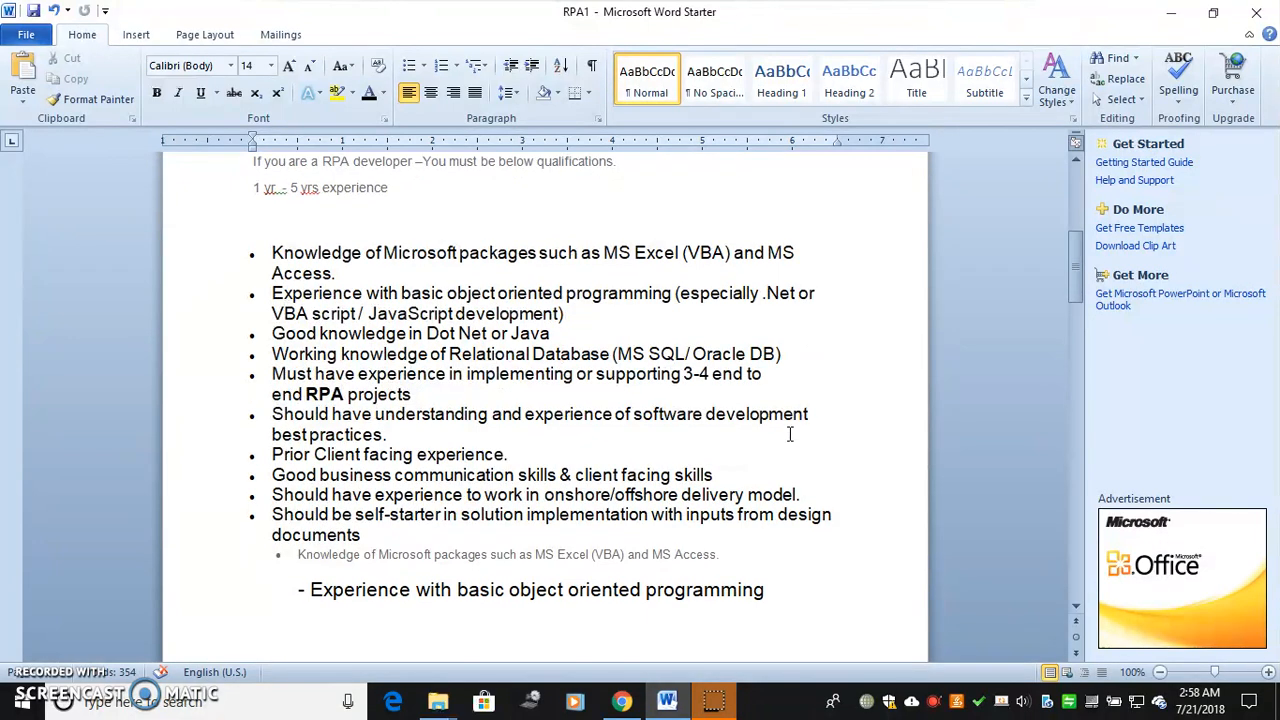
pyautogui.scroll(-3)
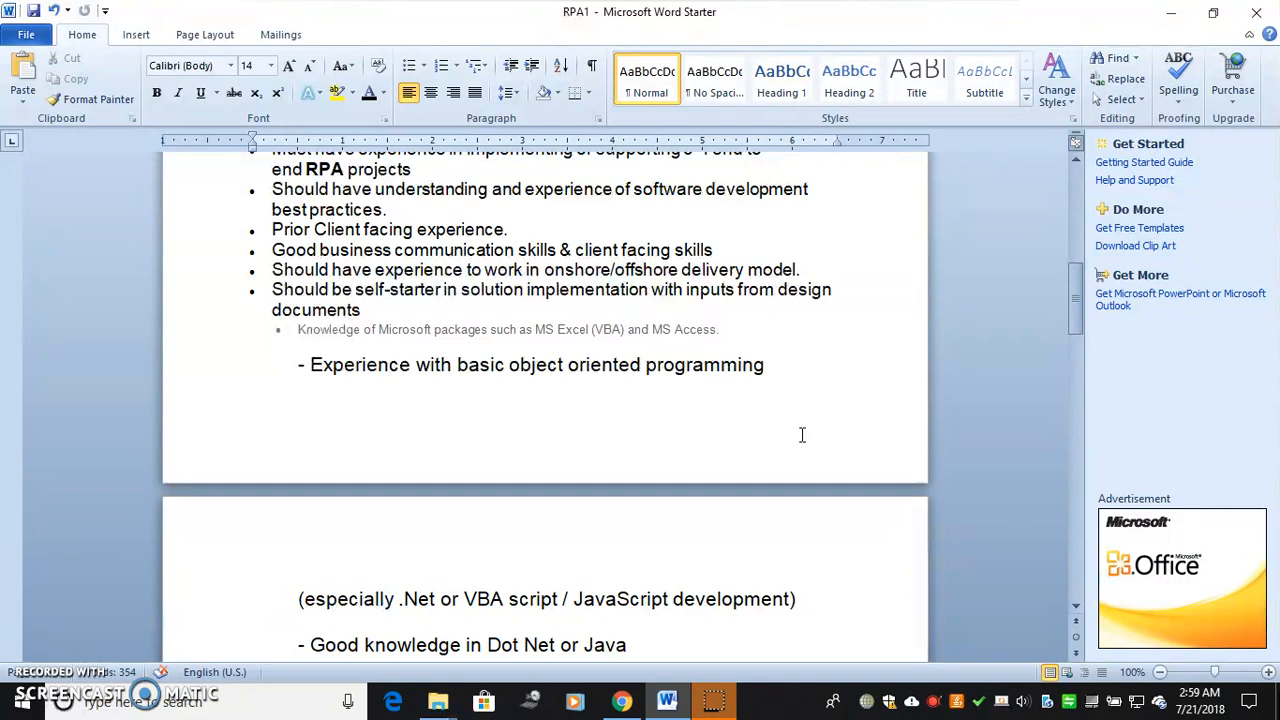
pyautogui.scroll(-3)
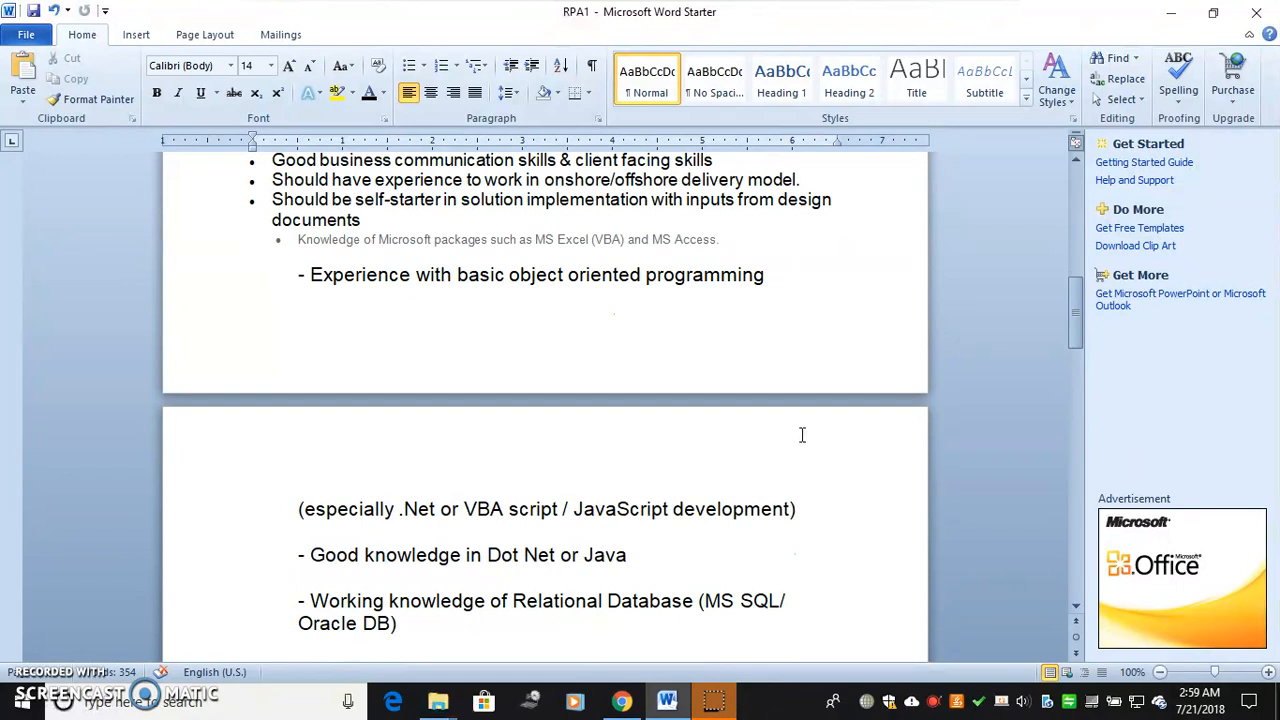
pyautogui.scroll(-3)
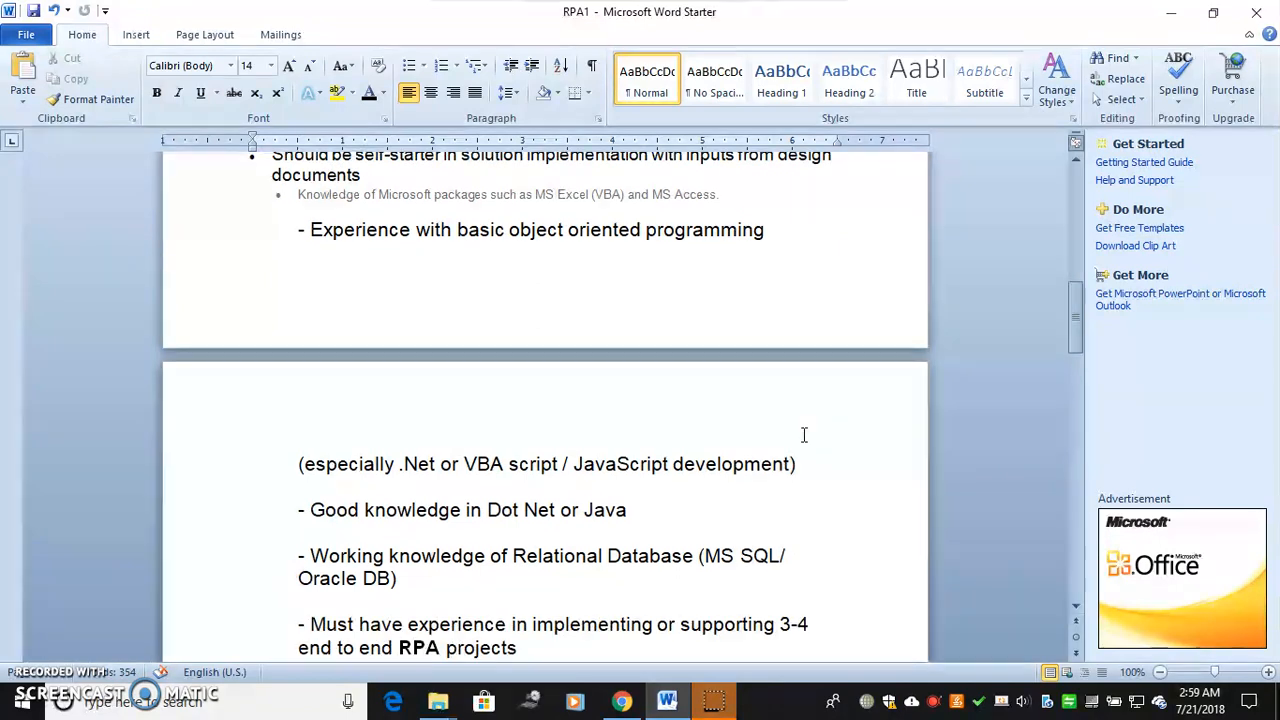
pyautogui.scroll(-3)
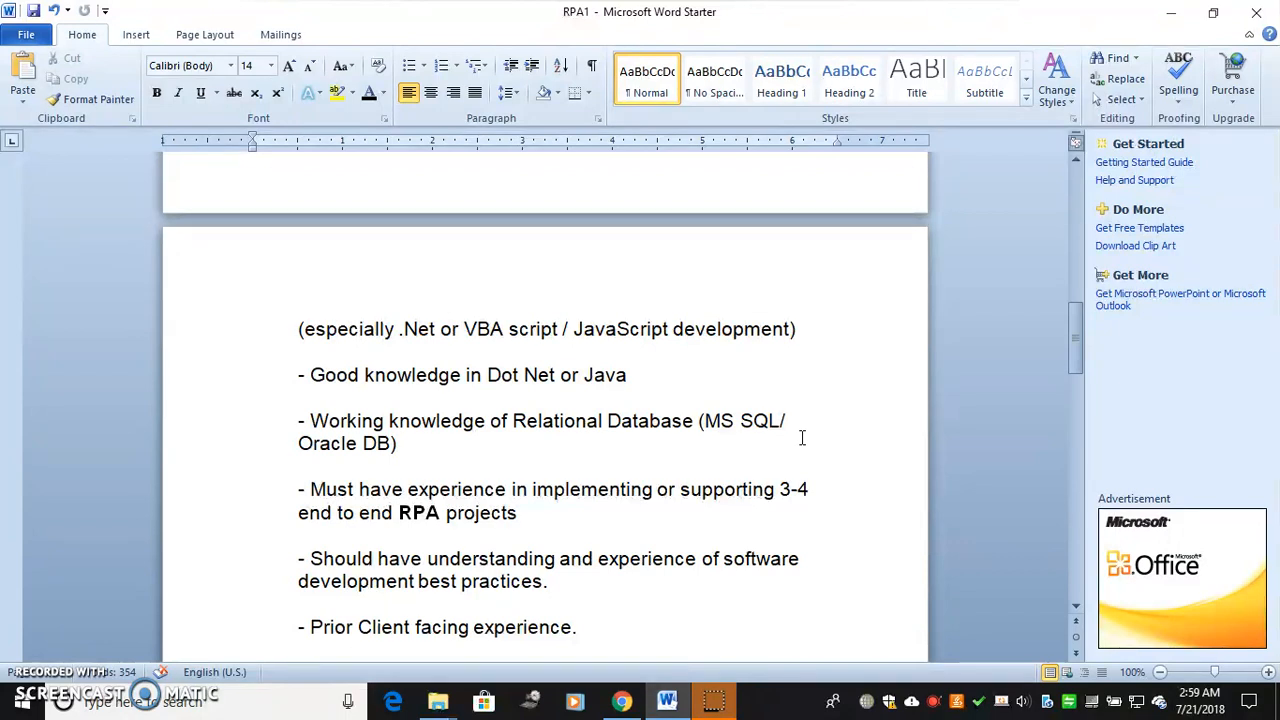
pyautogui.scroll(-3)
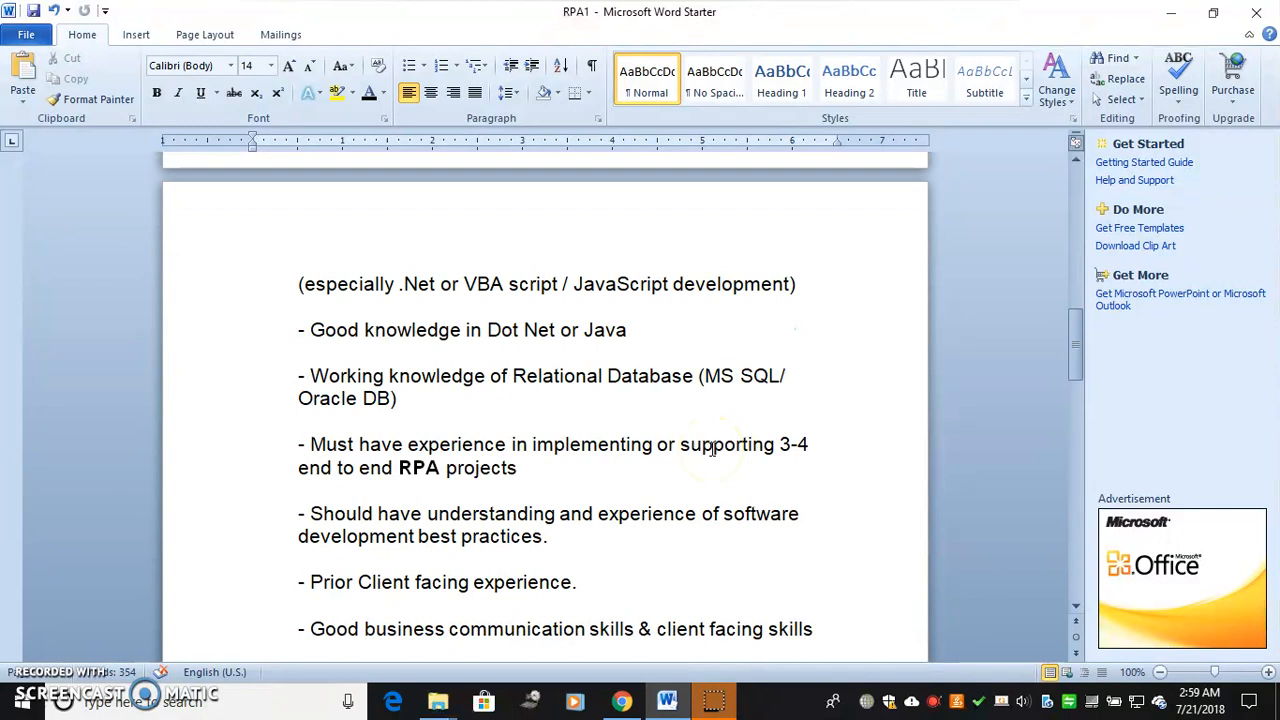
pyautogui.scroll(-3)
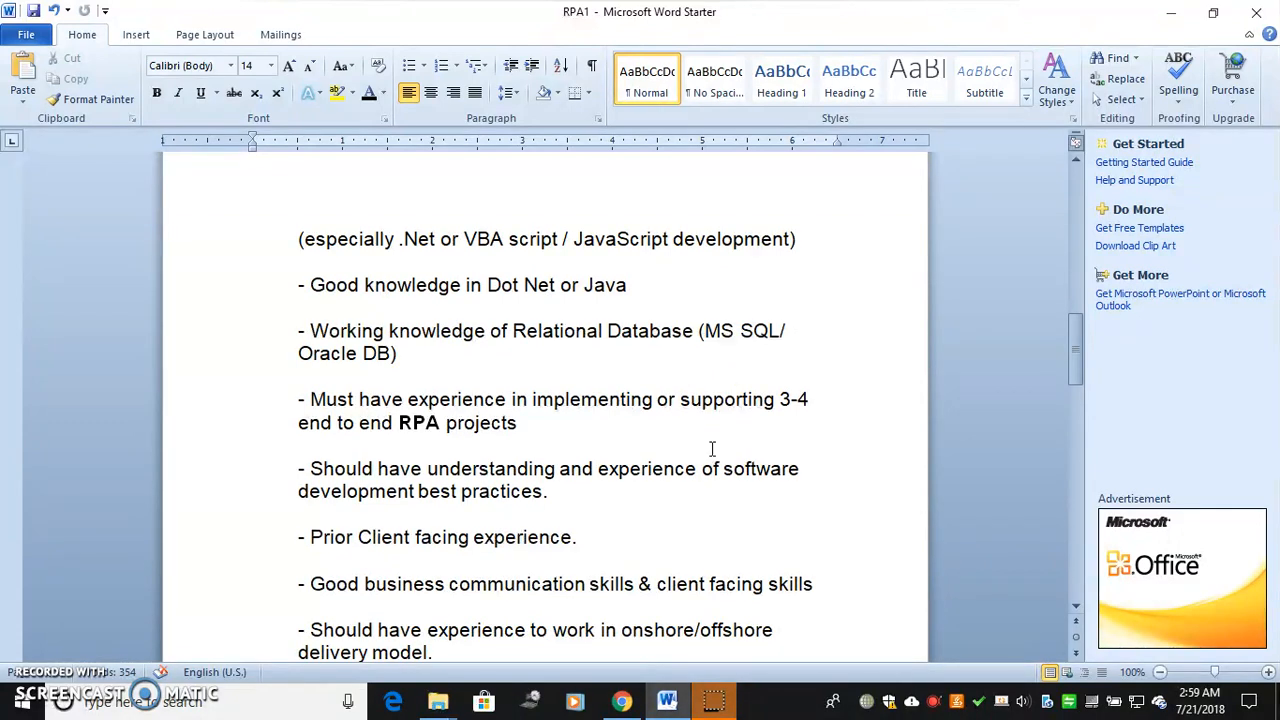
pyautogui.scroll(-3)
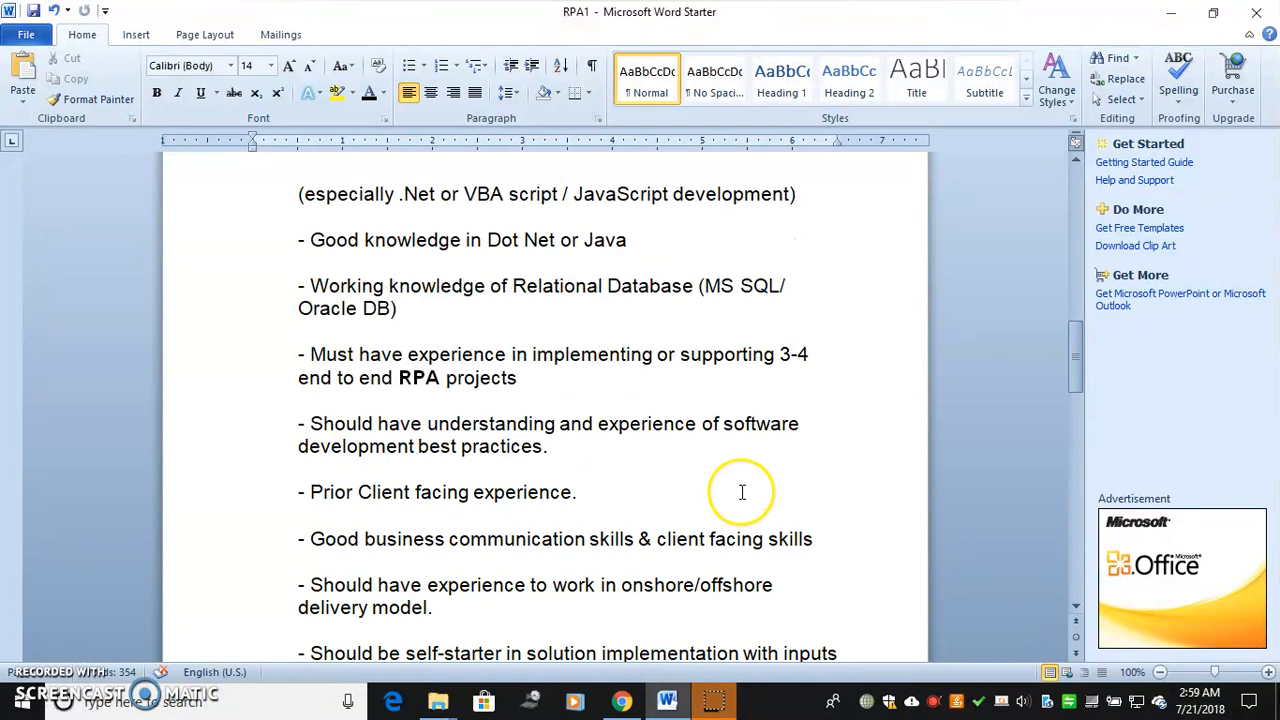
pyautogui.scroll(-3)
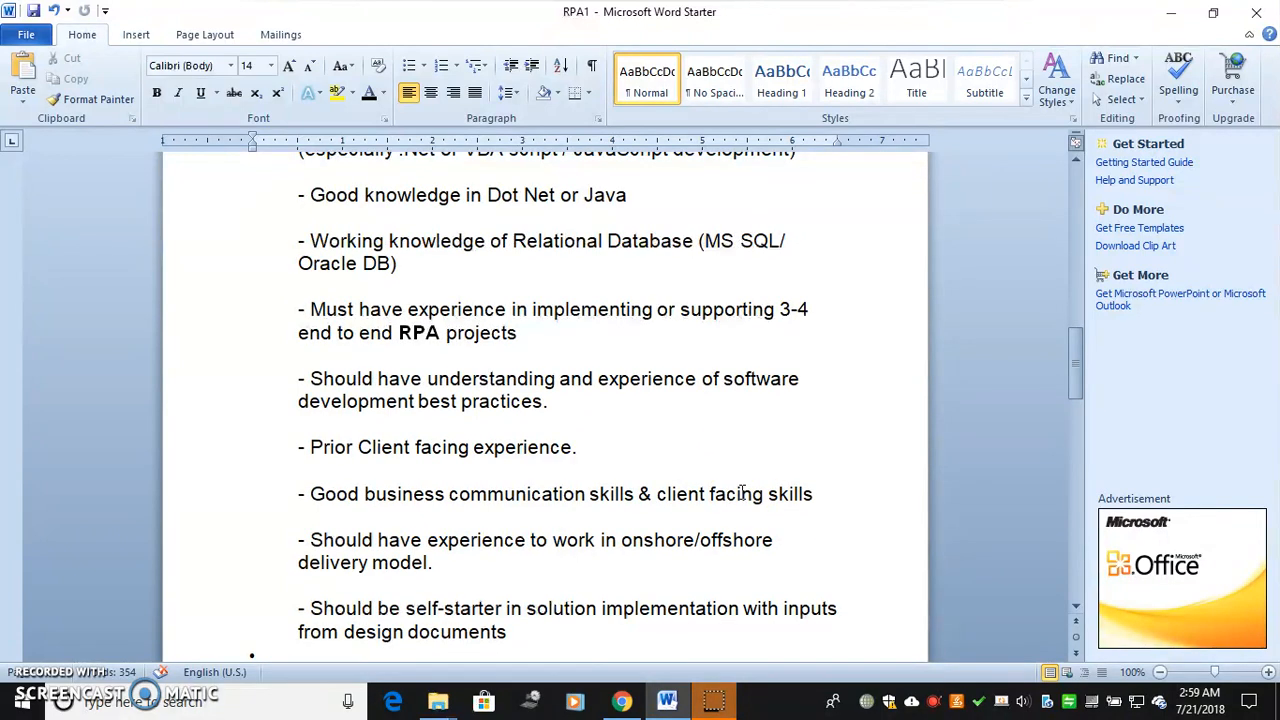
pyautogui.scroll(-3)
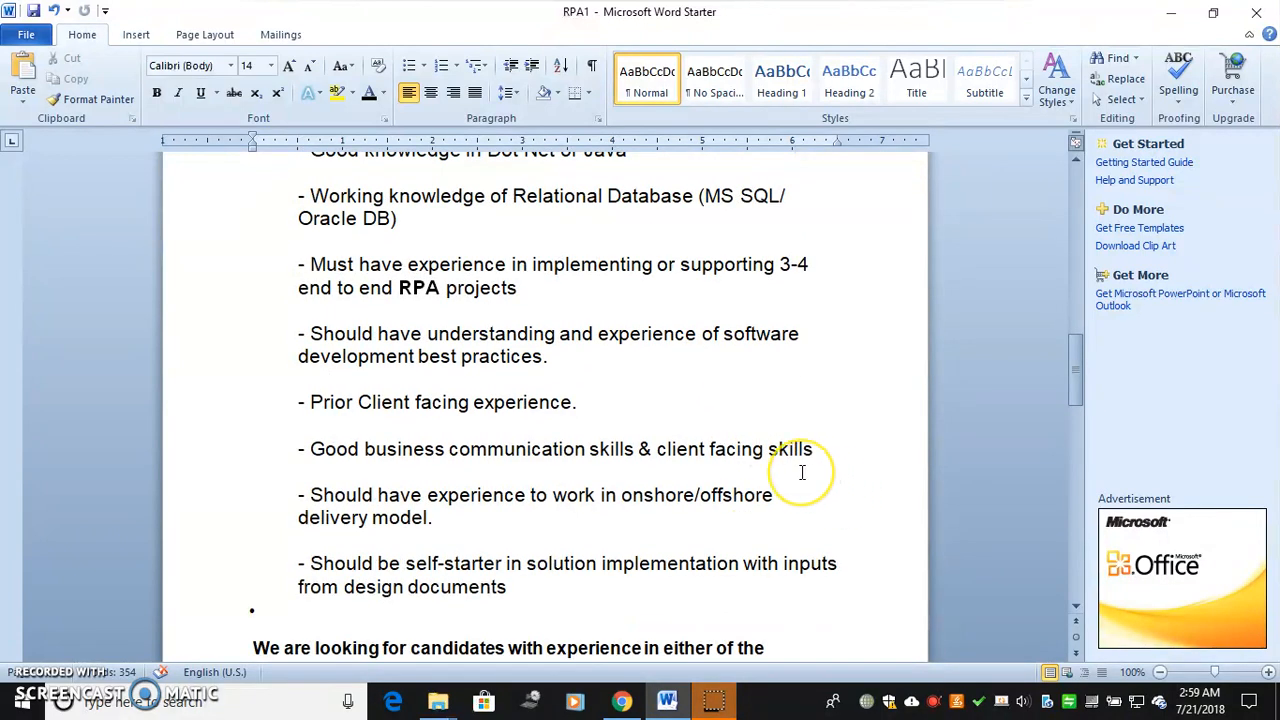
pyautogui.scroll(-3)
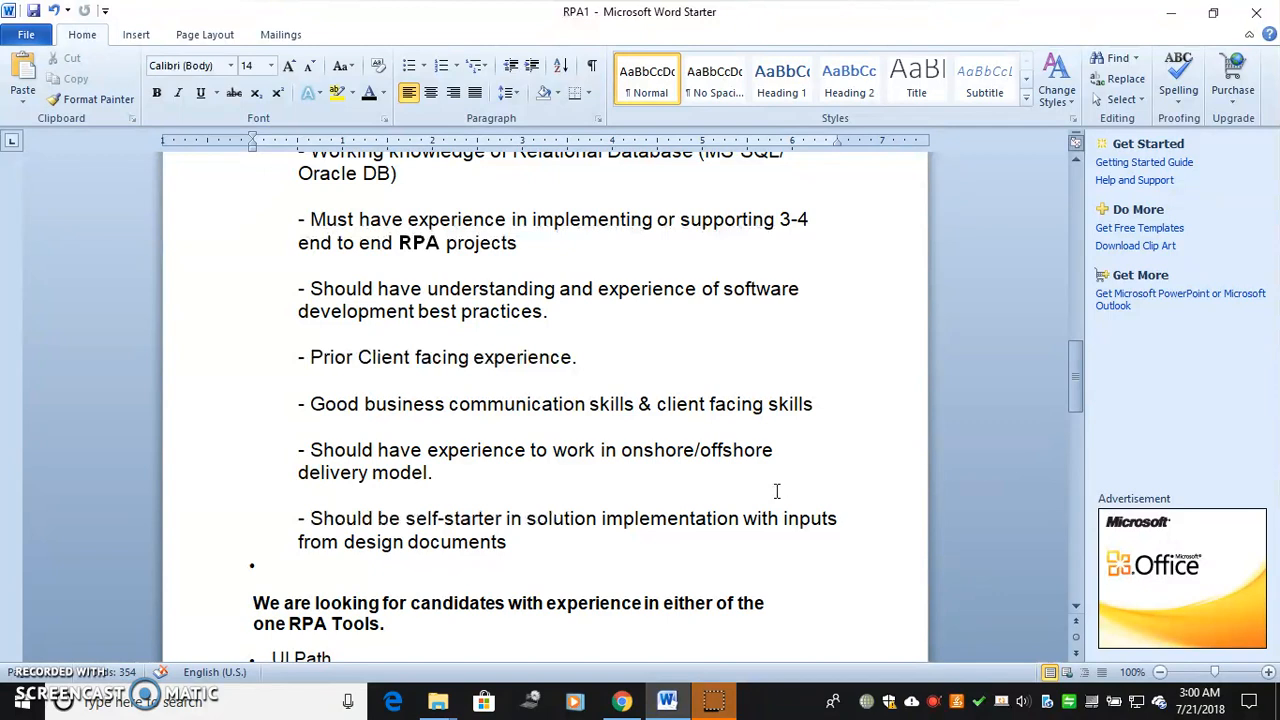
pyautogui.scroll(-3)
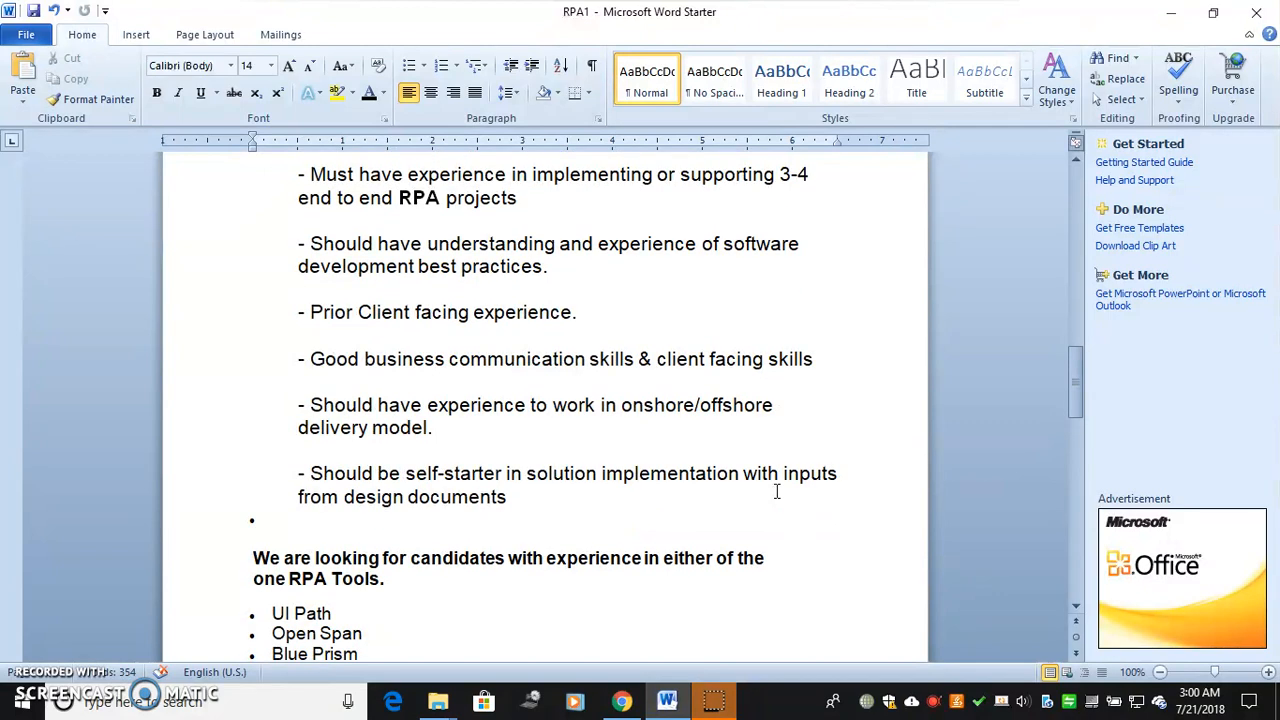
pyautogui.scroll(-3)
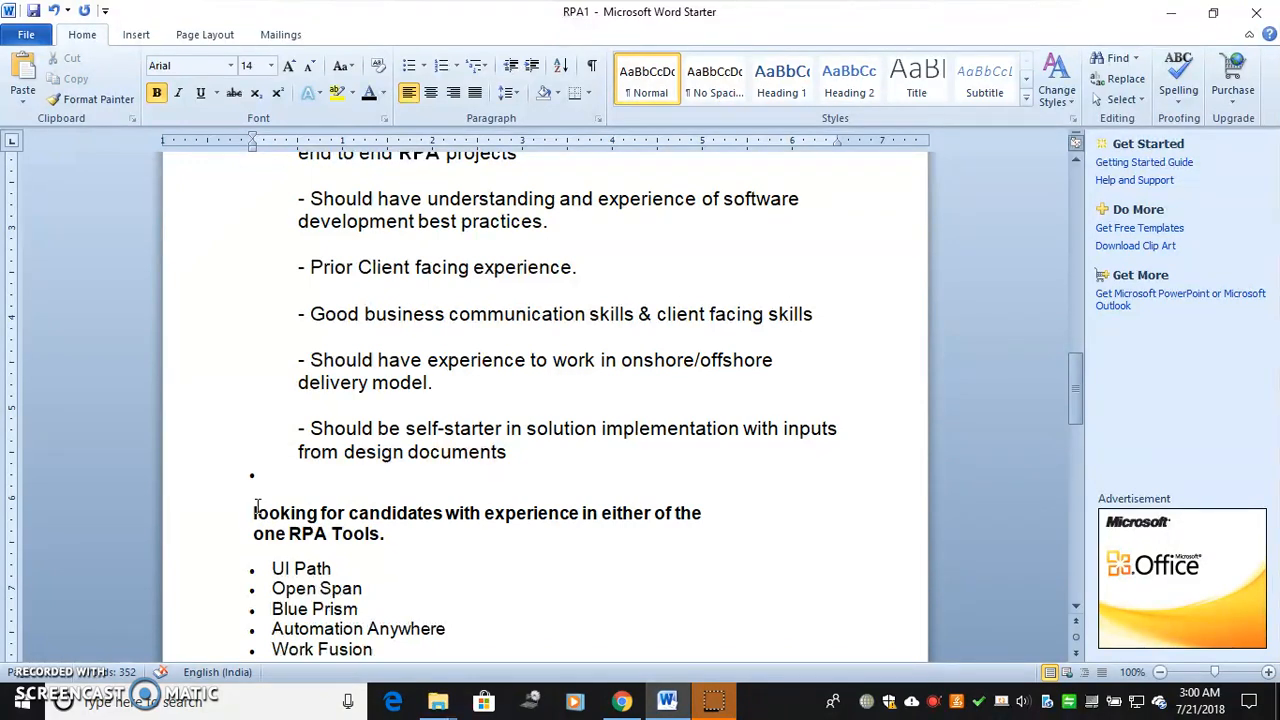
pyautogui.scroll(-3)
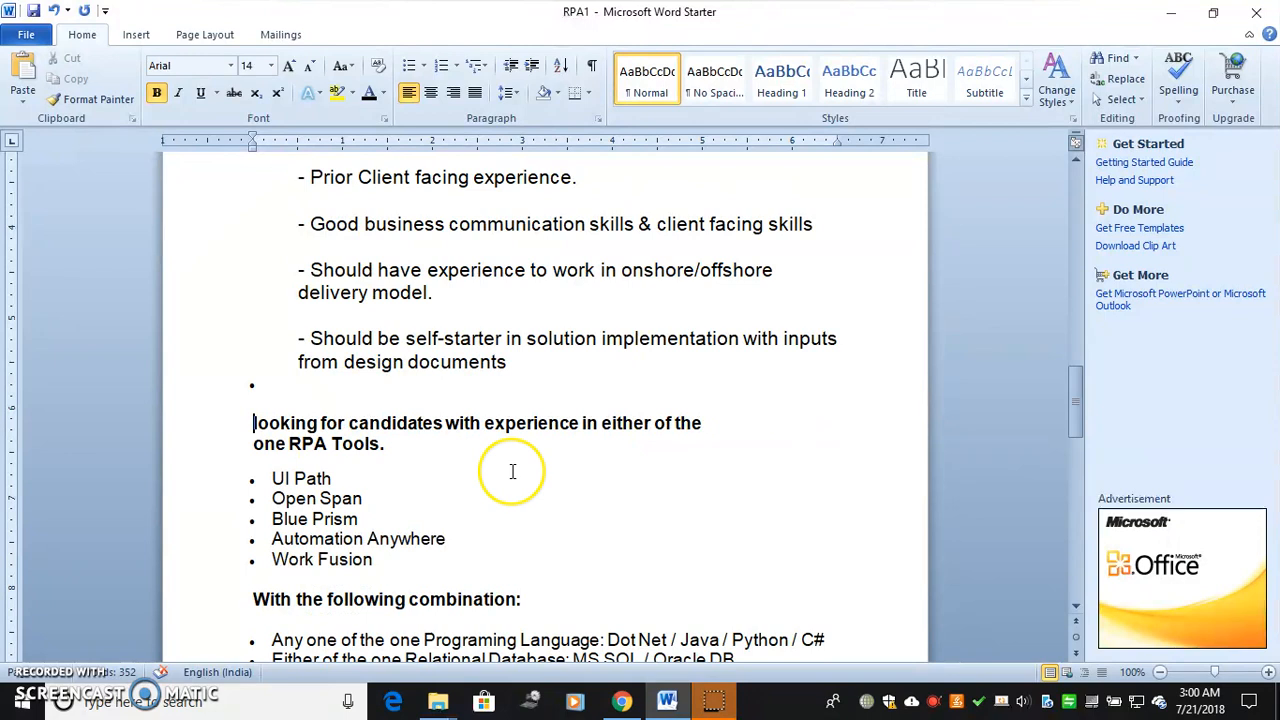
pyautogui.scroll(-3)
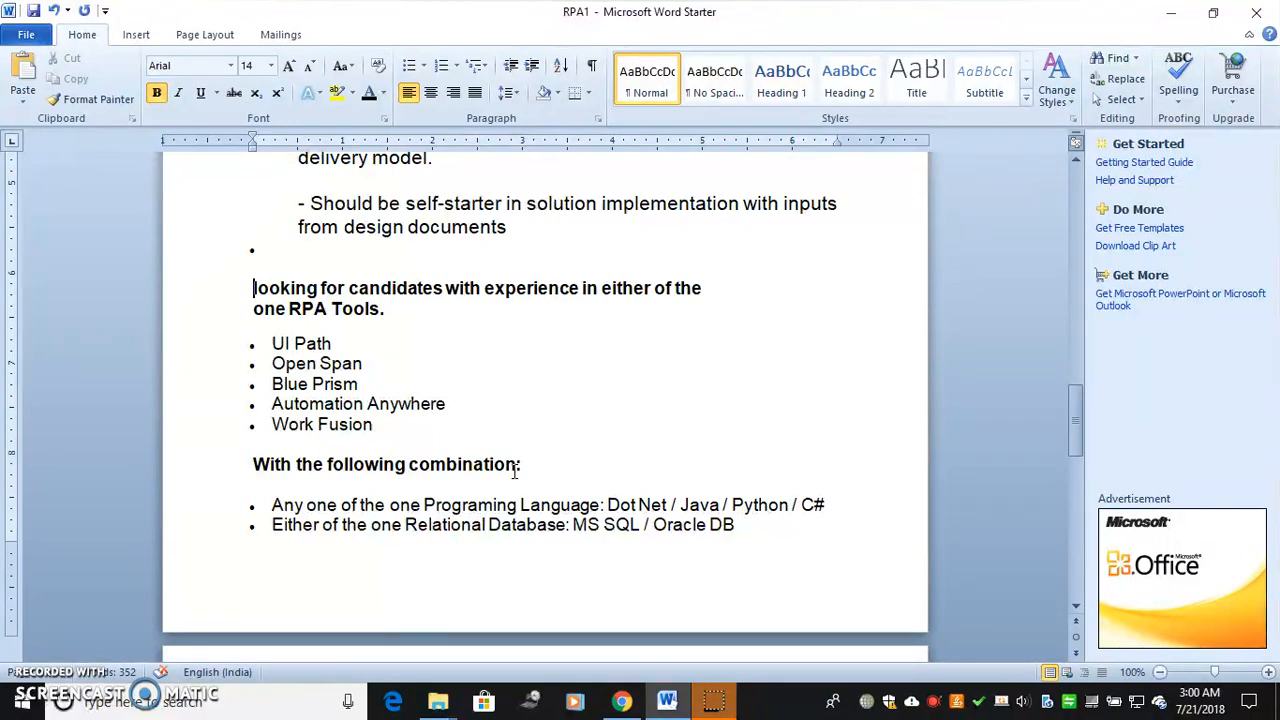
pyautogui.scroll(-3)
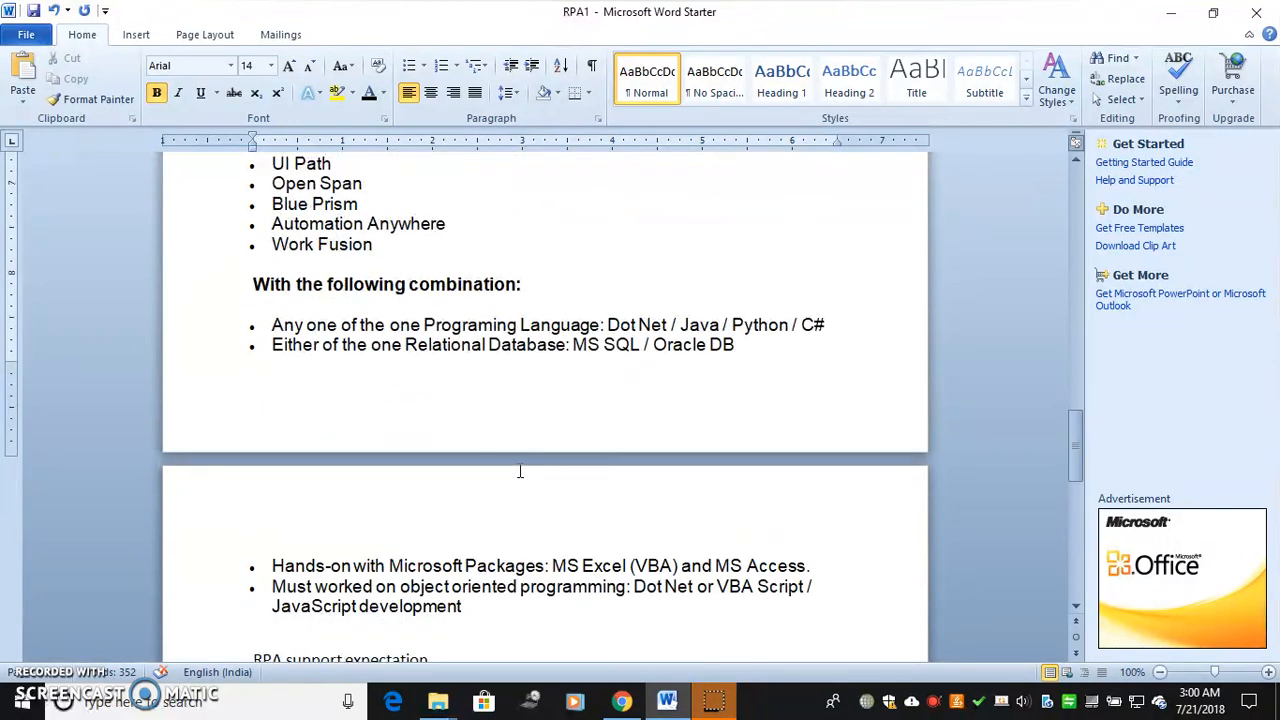
pyautogui.scroll(-3)
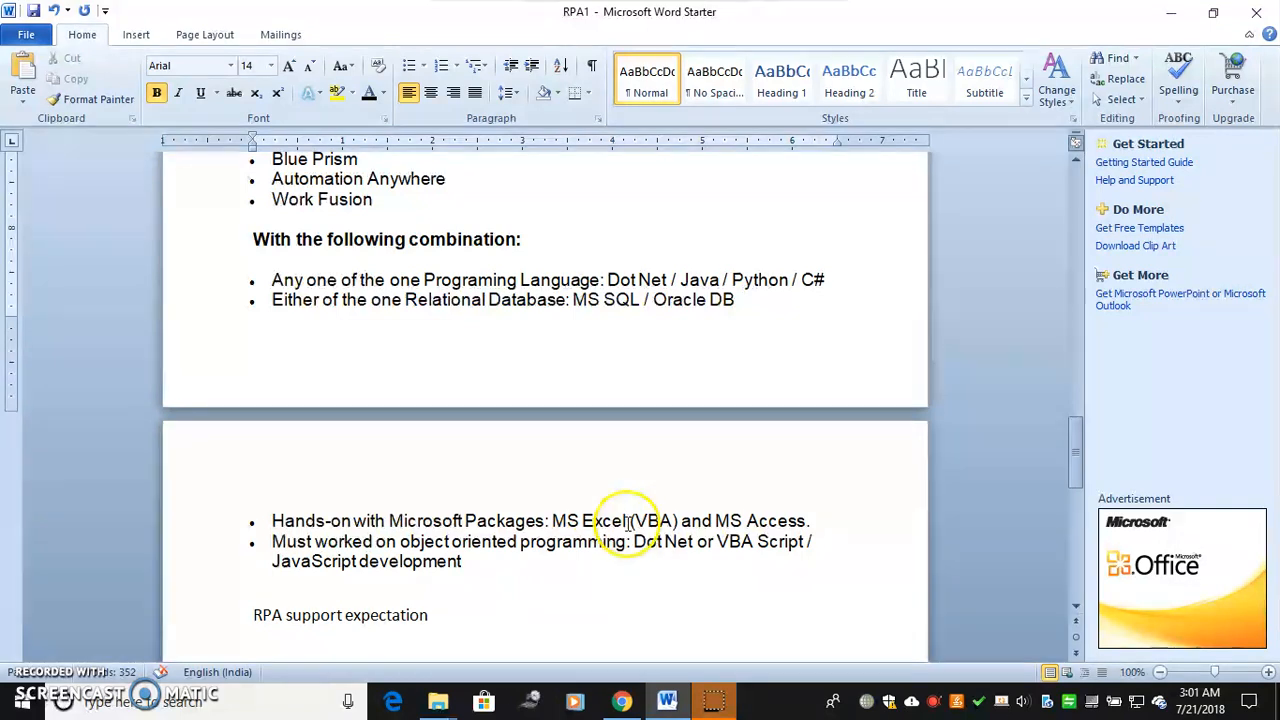
pyautogui.scroll(-3)
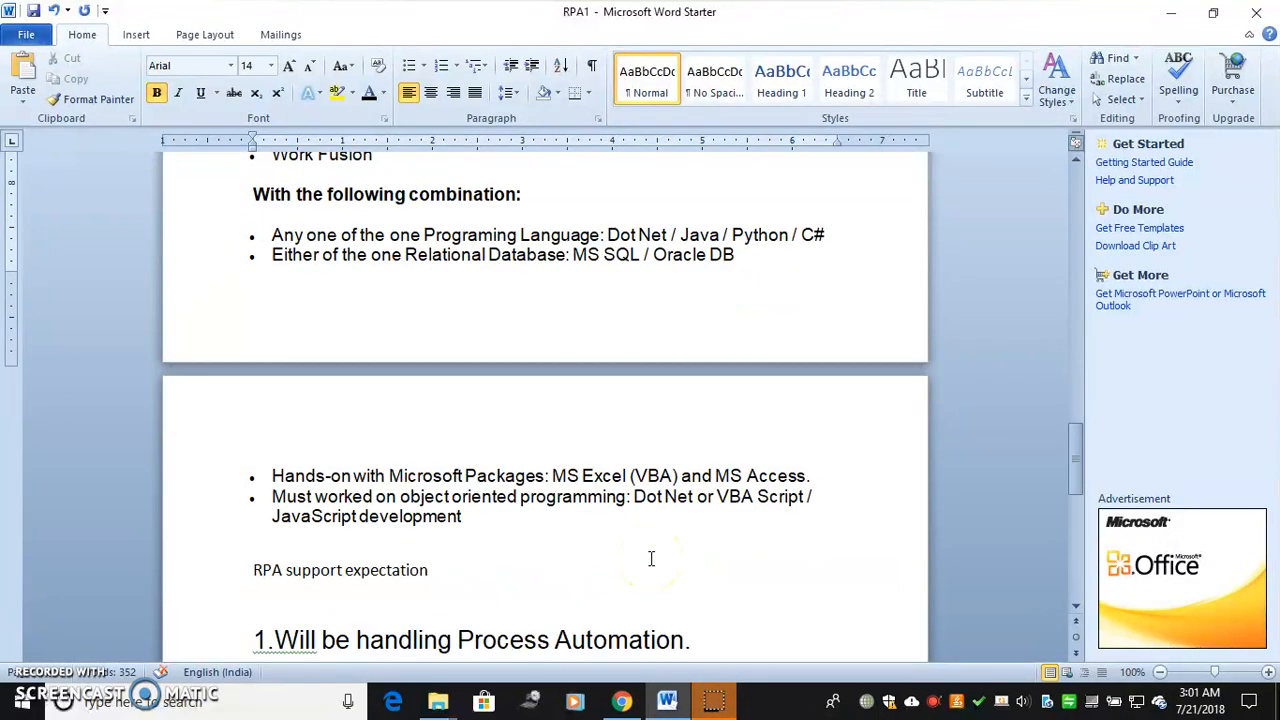
pyautogui.scroll(-3)
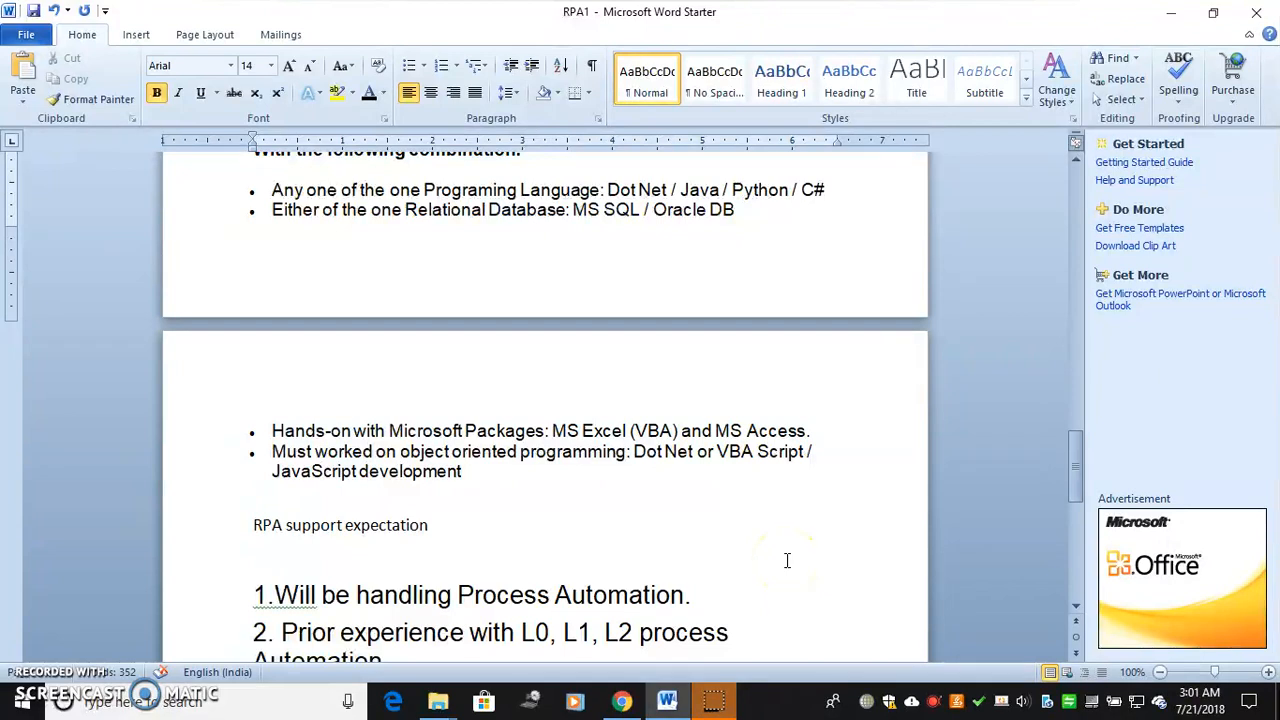
pyautogui.scroll(-3)
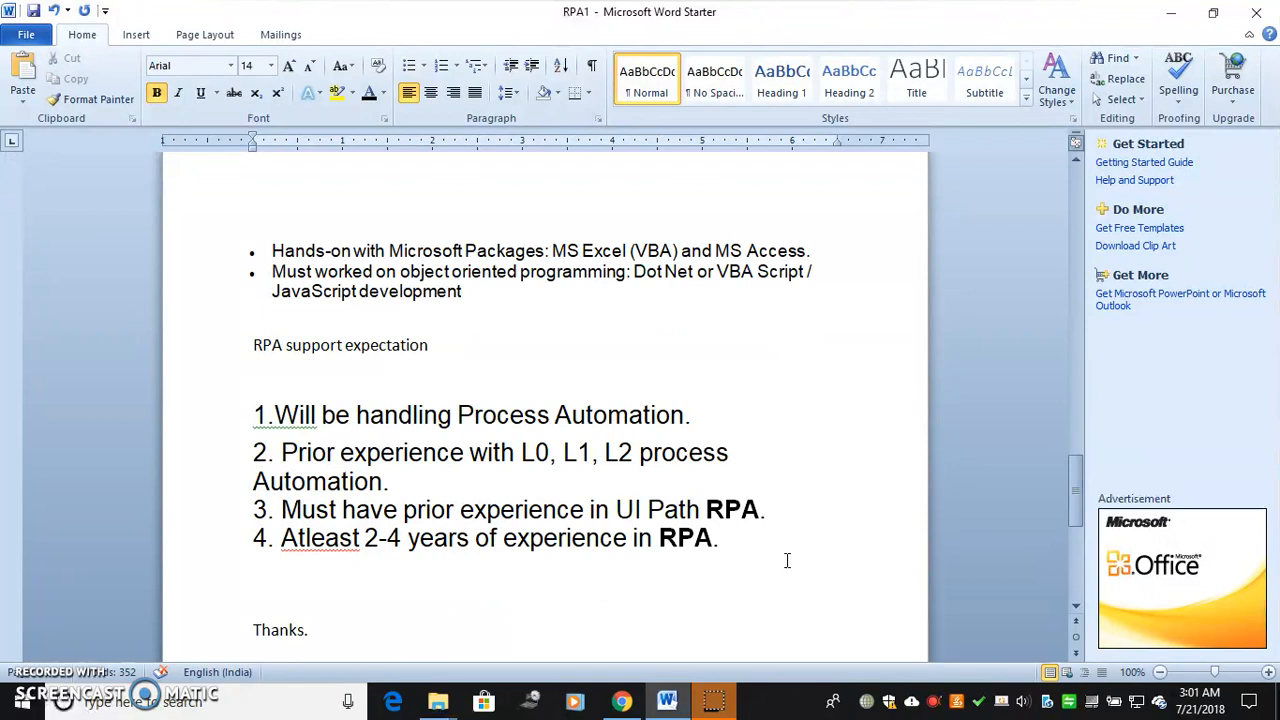
pyautogui.scroll(-3)
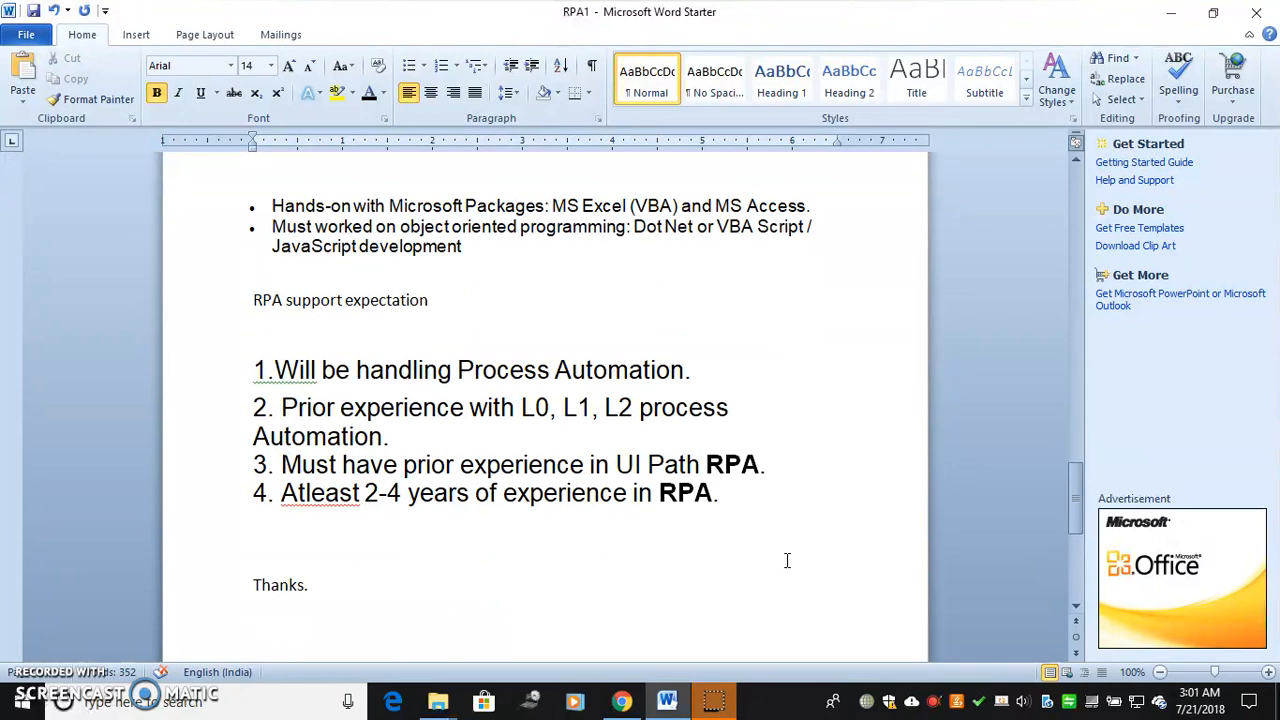
pyautogui.scroll(-3)
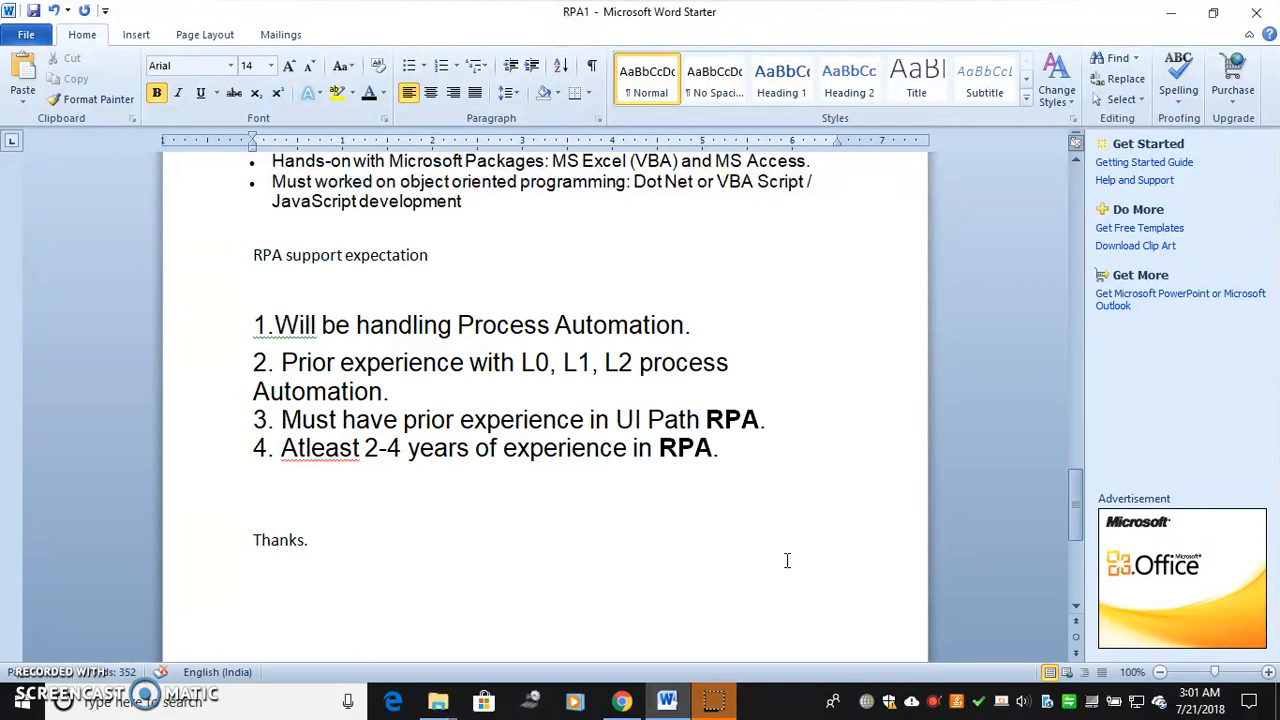
pyautogui.moveTo(488, 592)
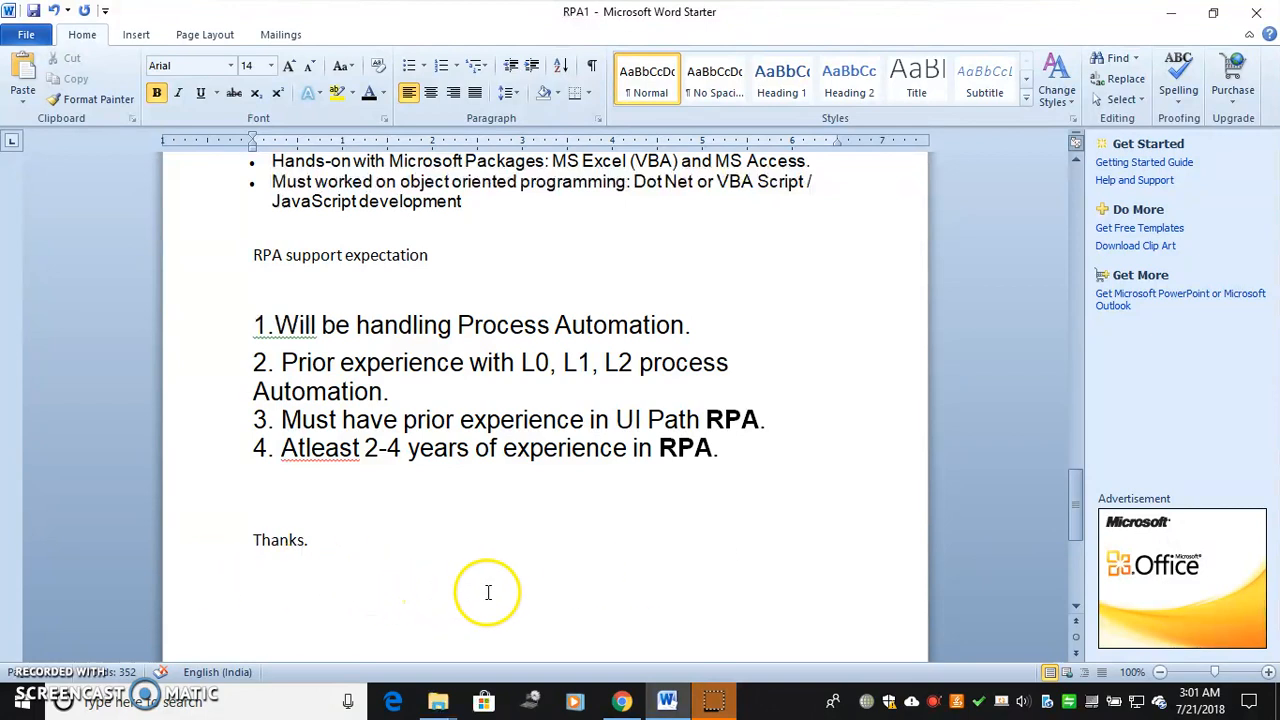
pyautogui.moveTo(600, 604)
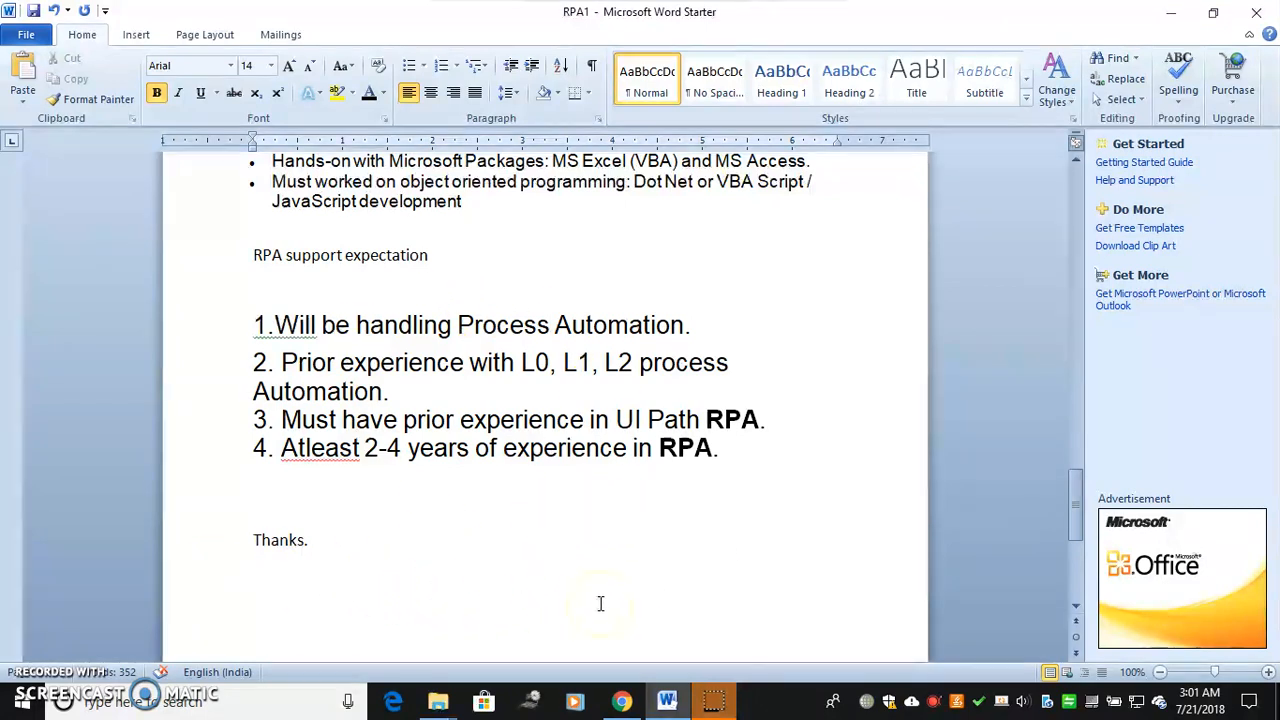
pyautogui.moveTo(40, 660)
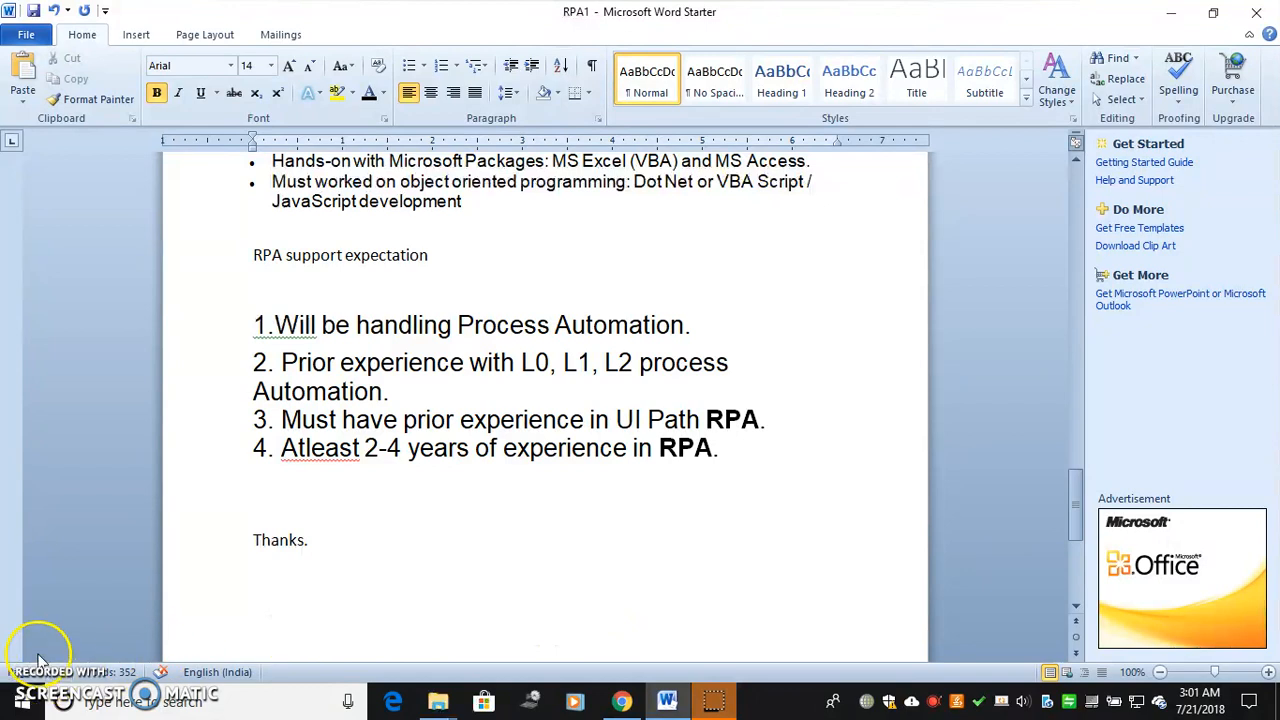